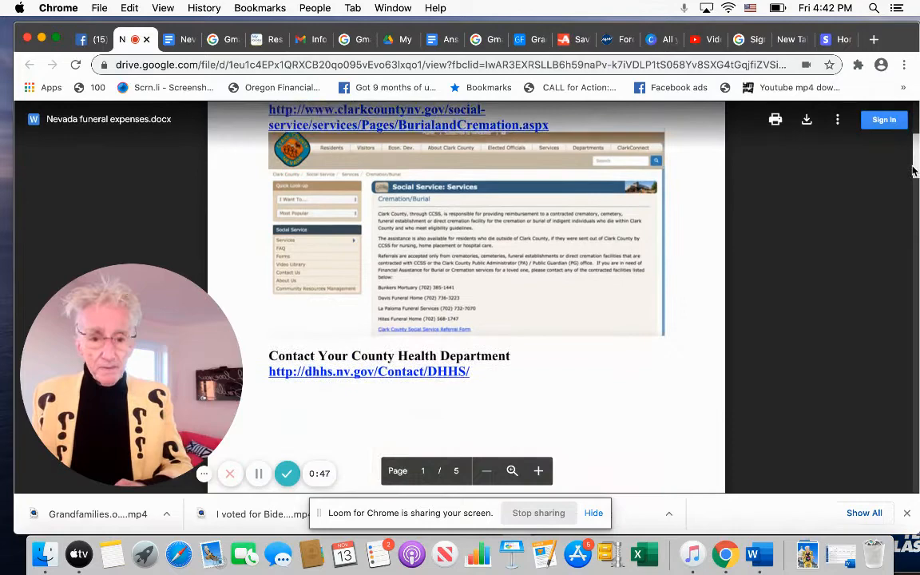
{"action": "scroll", "scroll_direction": "down", "scroll_amount": 3}
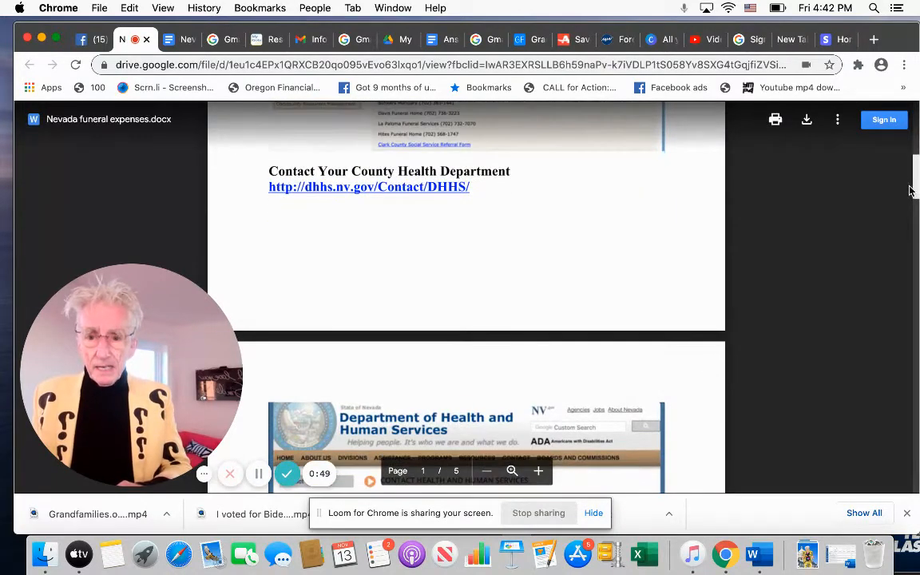
{"action": "scroll", "scroll_direction": "down", "scroll_amount": 3}
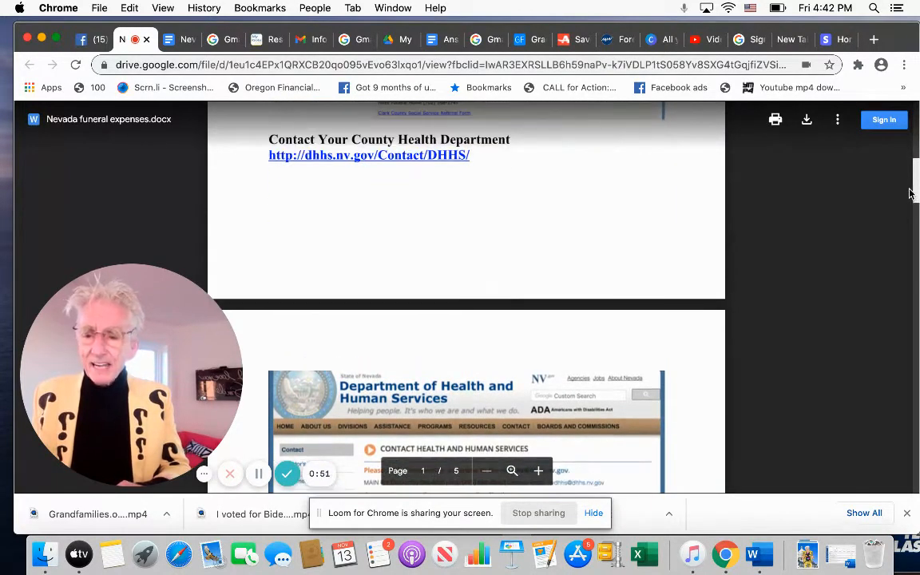
{"action": "scroll", "scroll_direction": "down", "scroll_amount": 3}
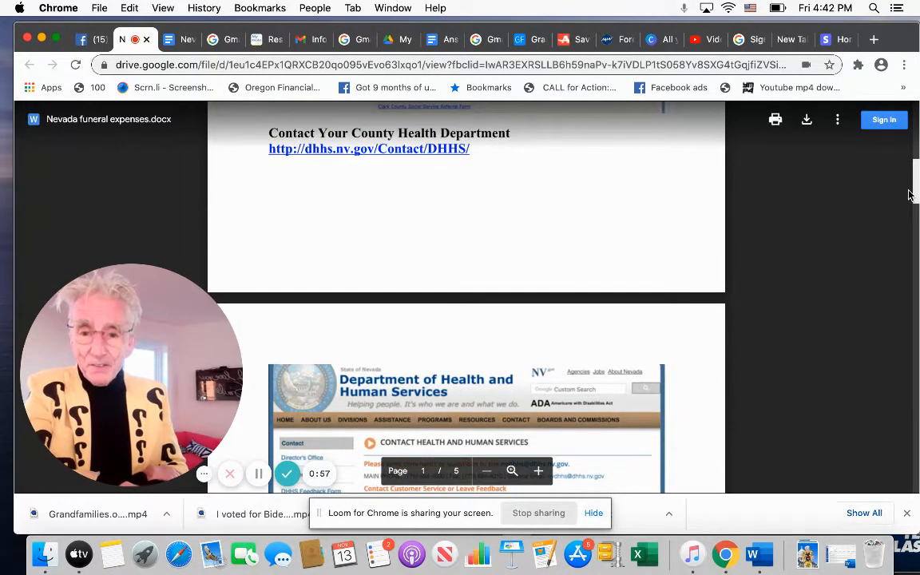
{"action": "scroll", "scroll_direction": "down", "scroll_amount": 3}
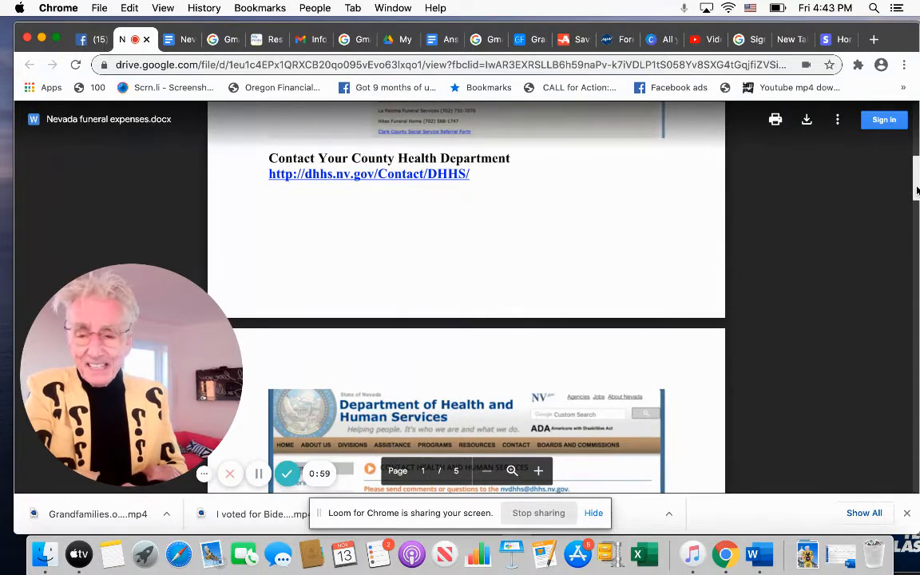
{"action": "scroll", "scroll_direction": "down", "scroll_amount": 3}
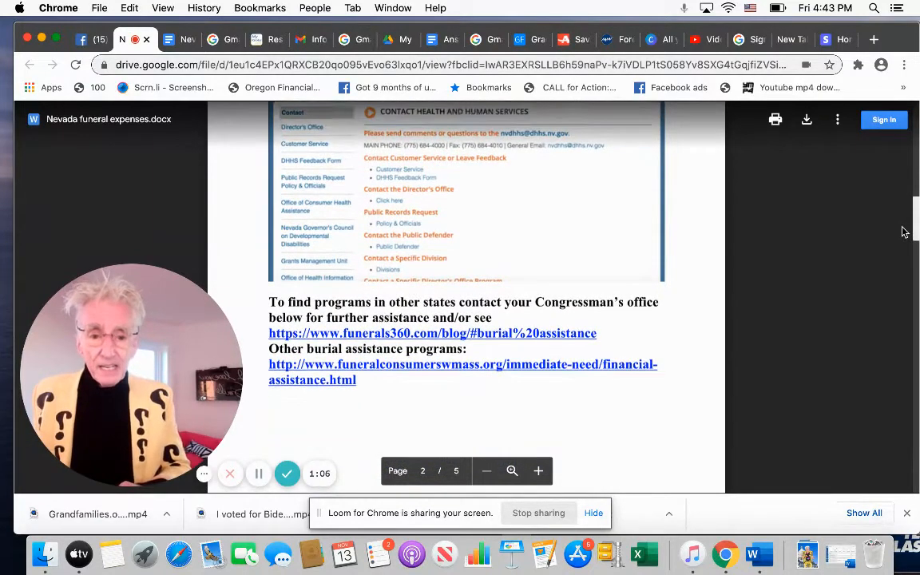
{"action": "scroll", "scroll_direction": "down", "scroll_amount": 3}
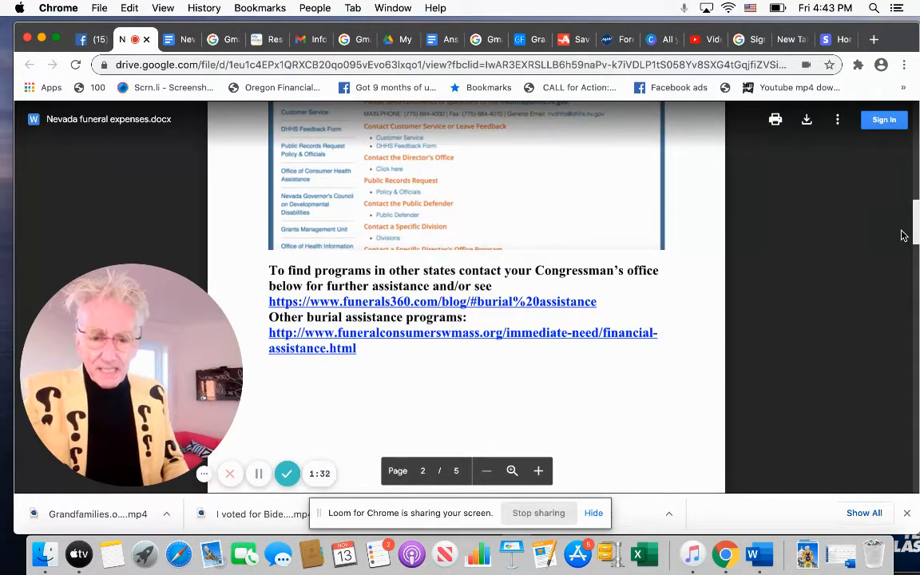
{"action": "scroll", "scroll_direction": "down", "scroll_amount": 3}
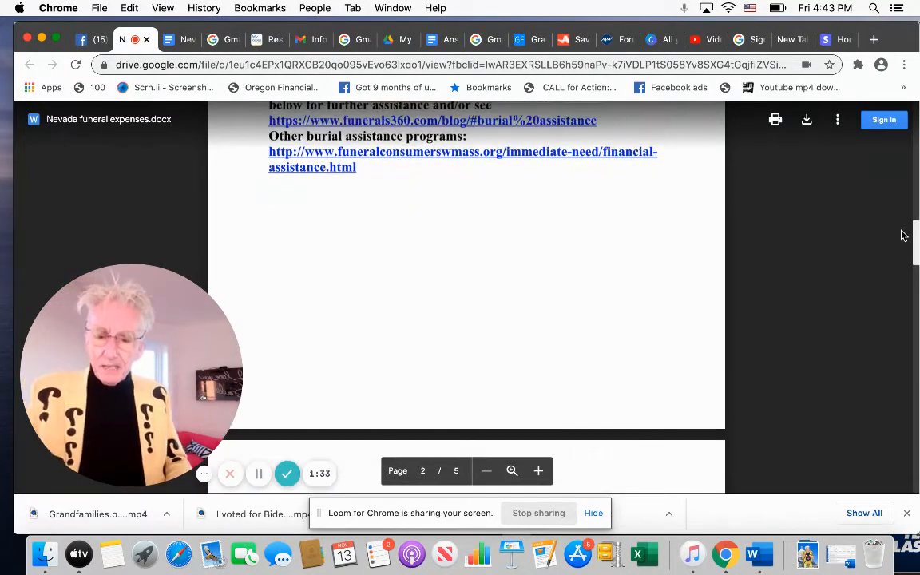
{"action": "scroll", "scroll_direction": "down", "scroll_amount": 3}
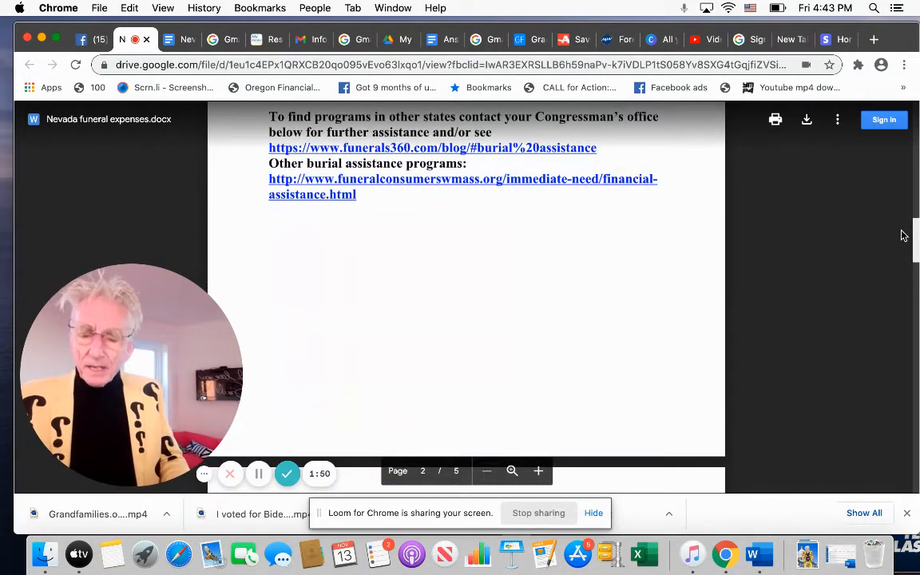
{"action": "scroll", "scroll_direction": "down", "scroll_amount": 3}
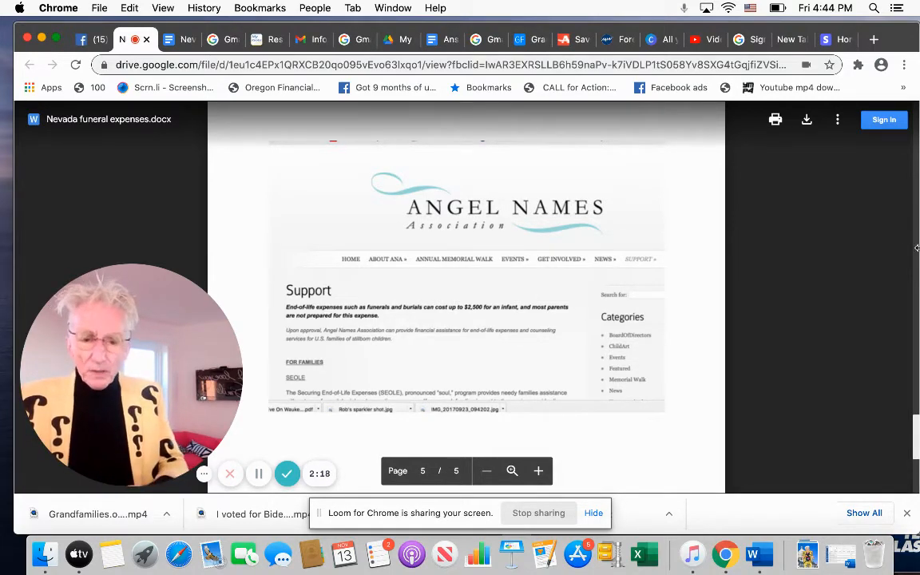
{"action": "scroll", "scroll_direction": "down", "scroll_amount": 3}
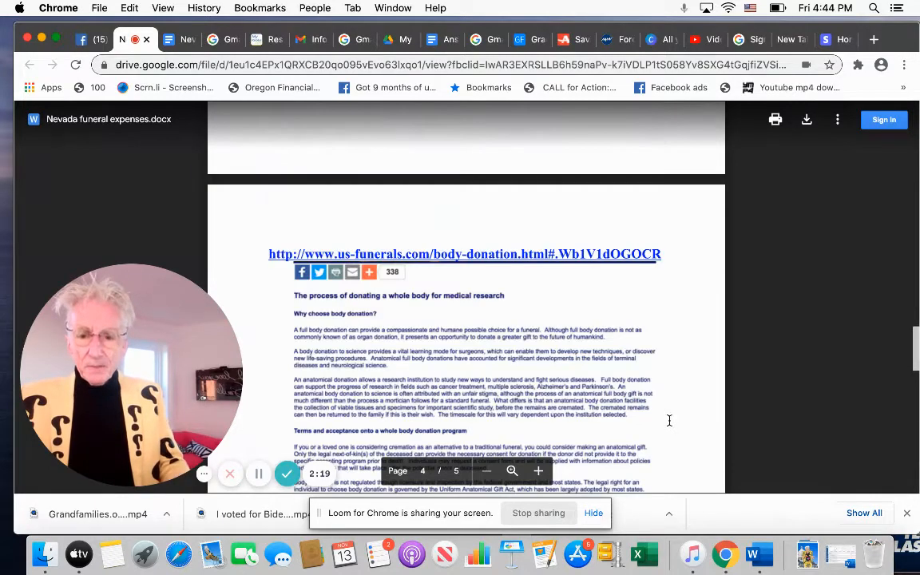
{"action": "scroll", "scroll_direction": "down", "scroll_amount": 3}
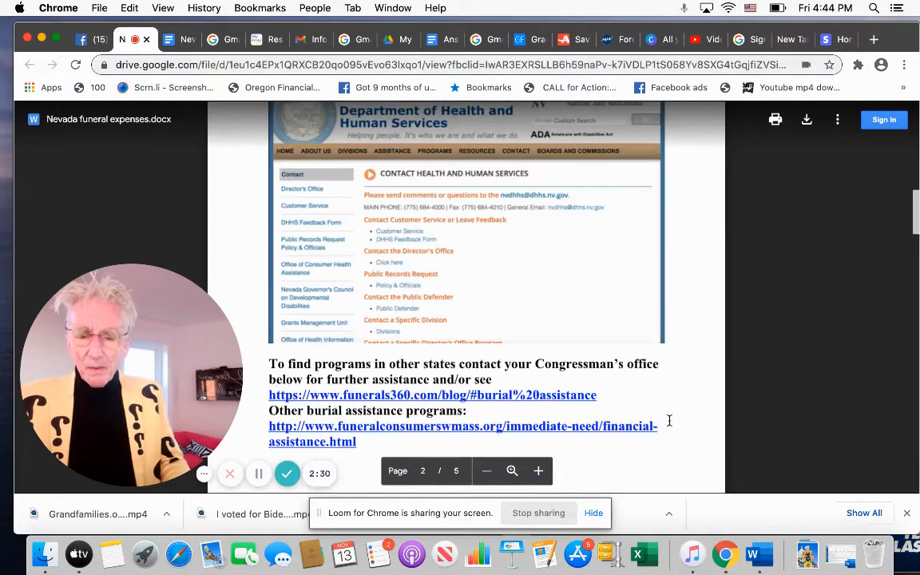
{"action": "scroll", "scroll_direction": "down", "scroll_amount": 3}
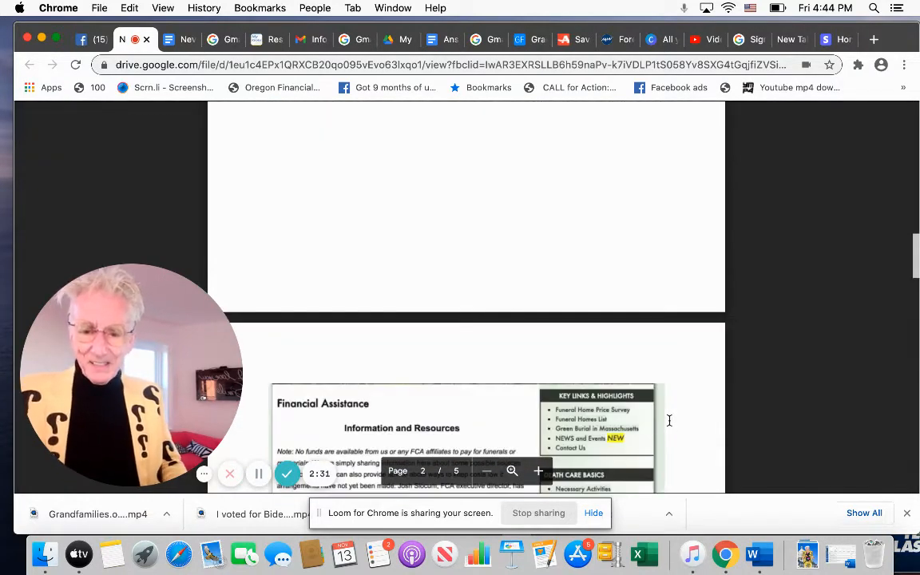
{"action": "scroll", "scroll_direction": "down", "scroll_amount": 3}
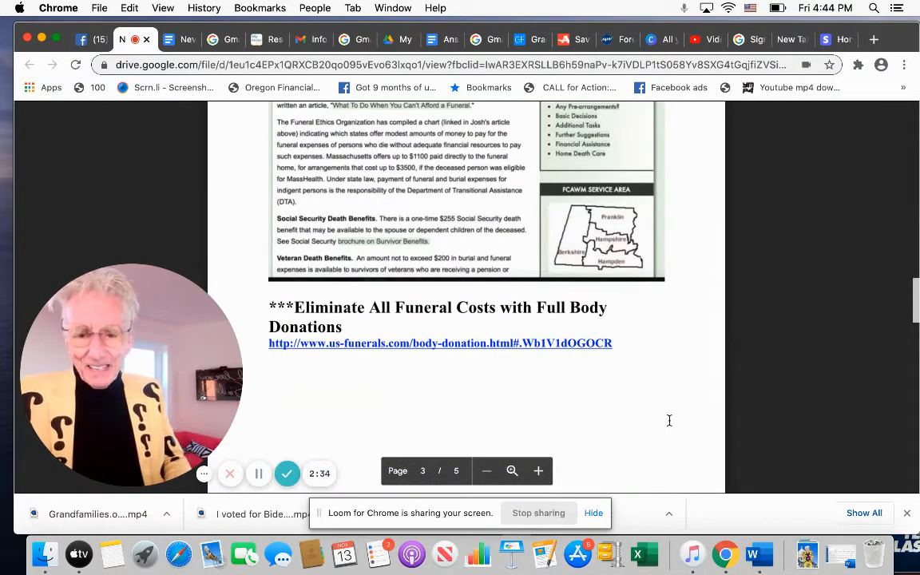